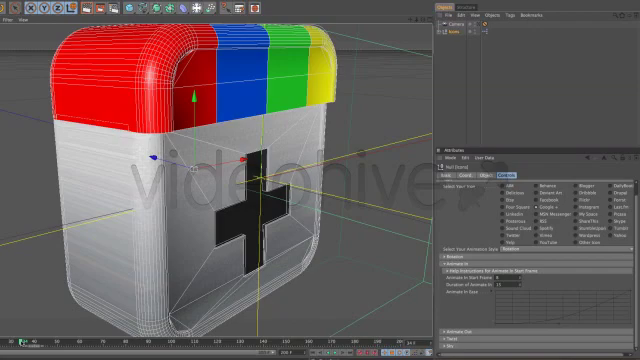
{"action": "mouse_move", "coordinate": [18, 344]}
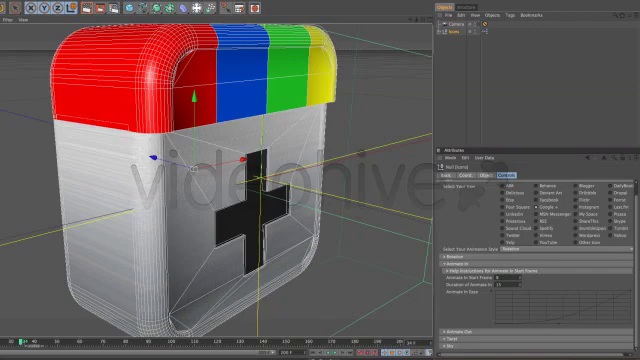